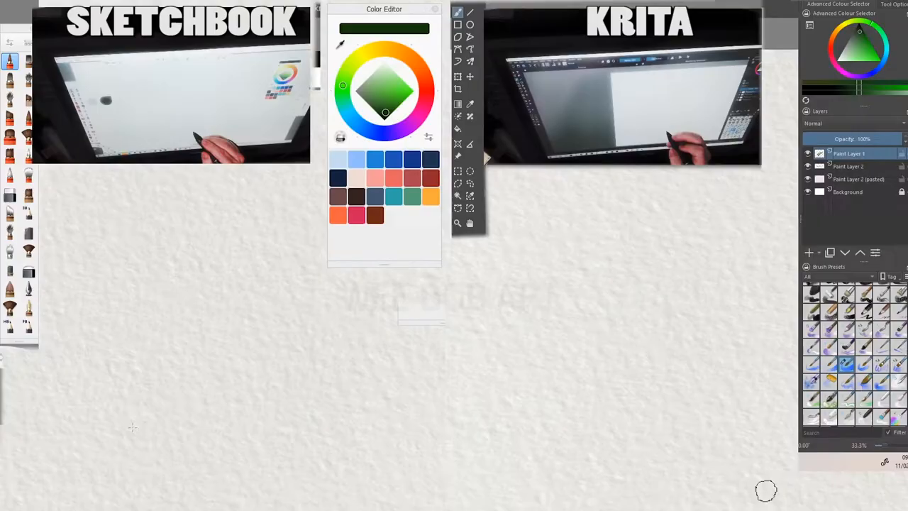
Brush a curved green rind stroke across the lower left canvas.
left_click_drag(128, 426, 192, 461)
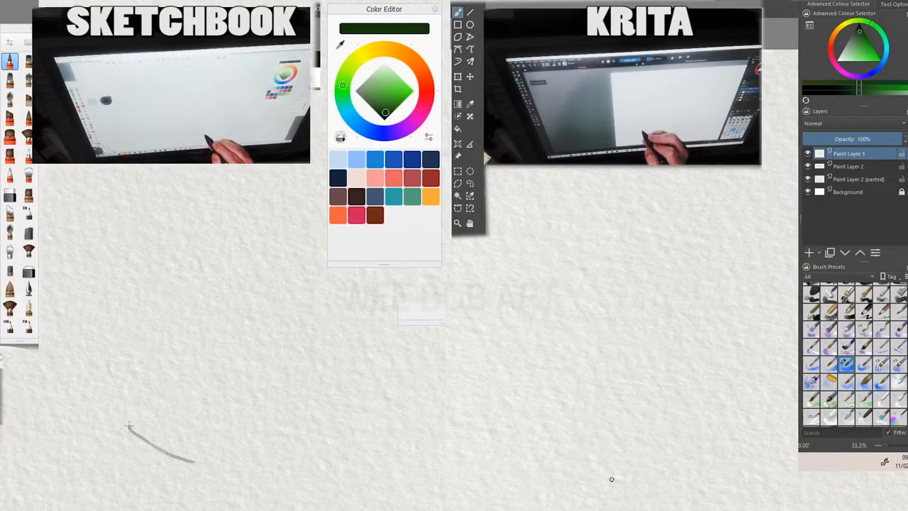
left_click_drag(131, 427, 320, 451)
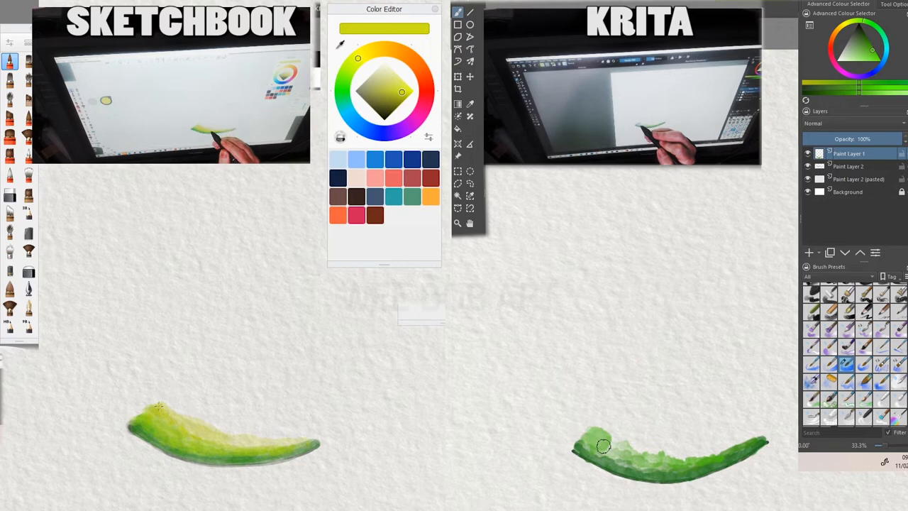
Darken the bottom edge of the right rind with near-black green.
left_click_drag(603, 446, 687, 460)
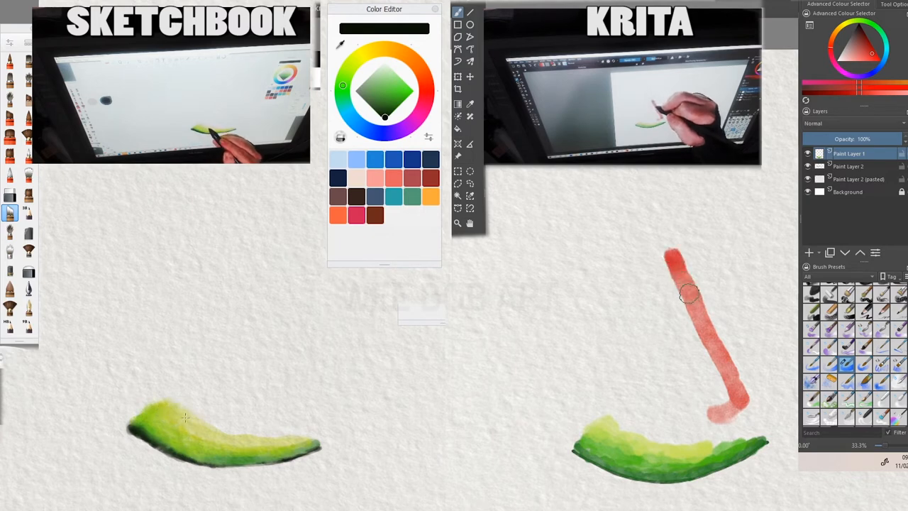
Fill a red flesh wedge above the right rind and a first red stroke above the left.
left_click_drag(688, 295, 657, 358)
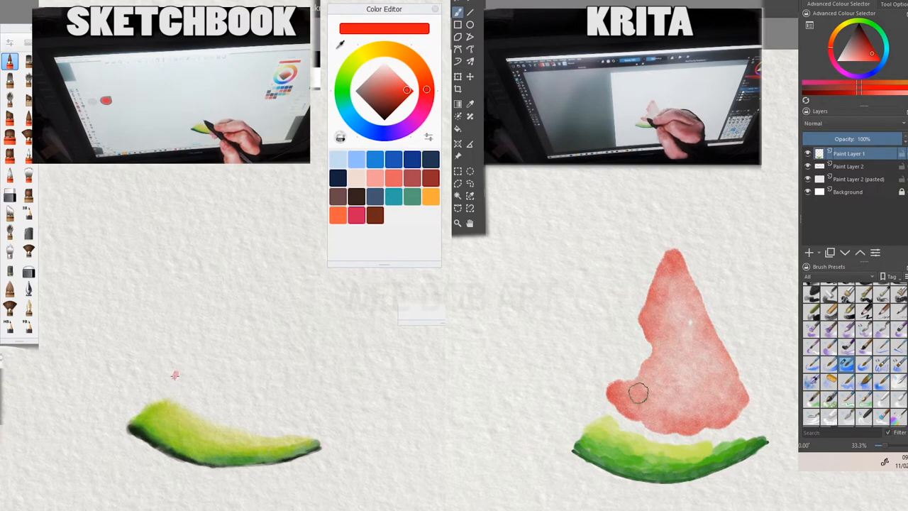
left_click_drag(174, 376, 213, 345)
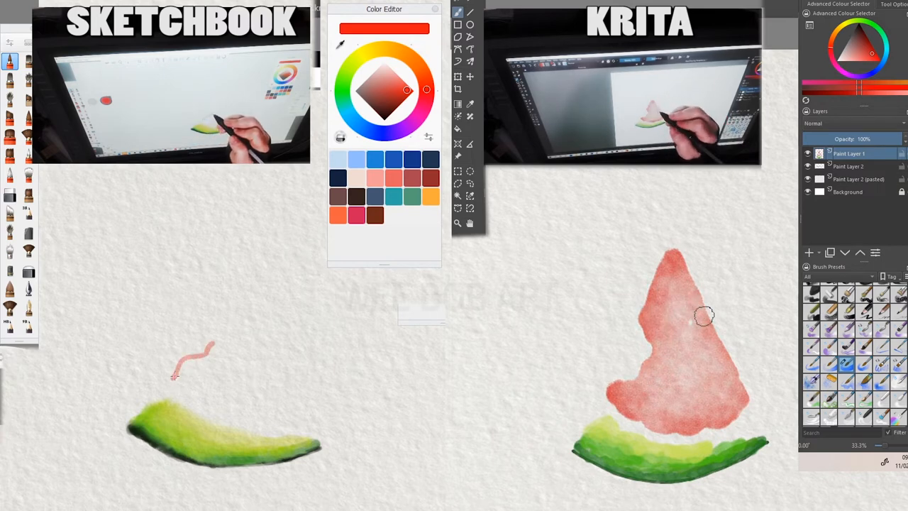